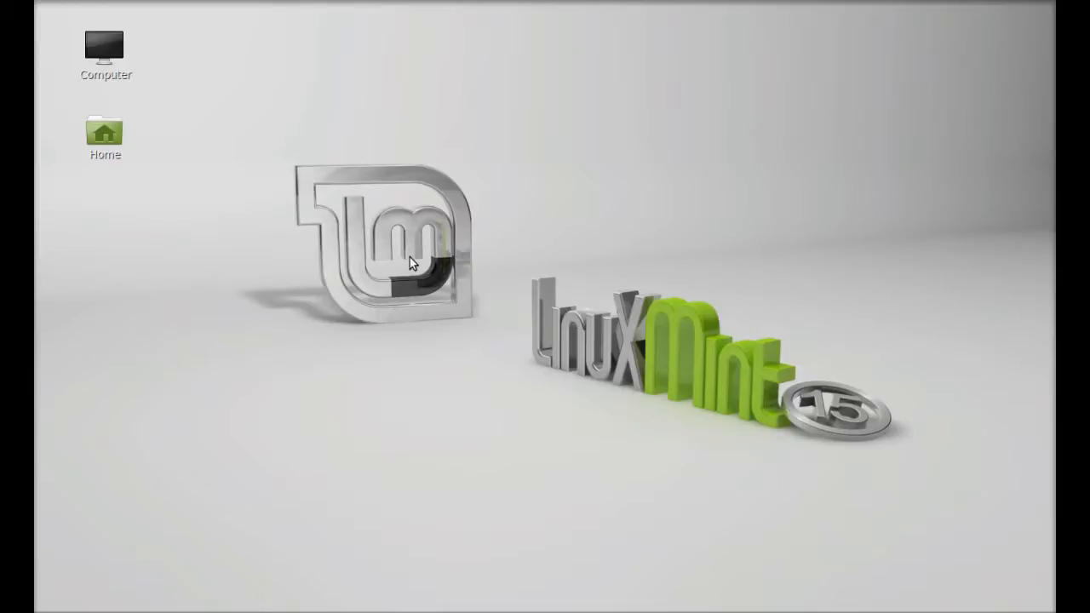
Enter the command sudo apt-get install opera, reaching the administrator password prompt.
text(s)
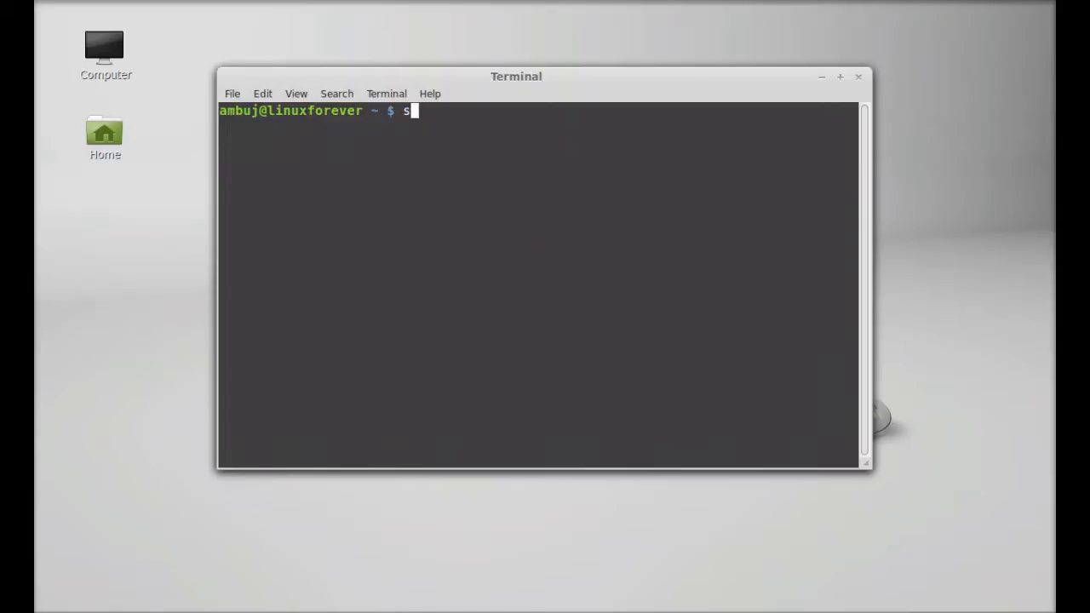
text(ud)
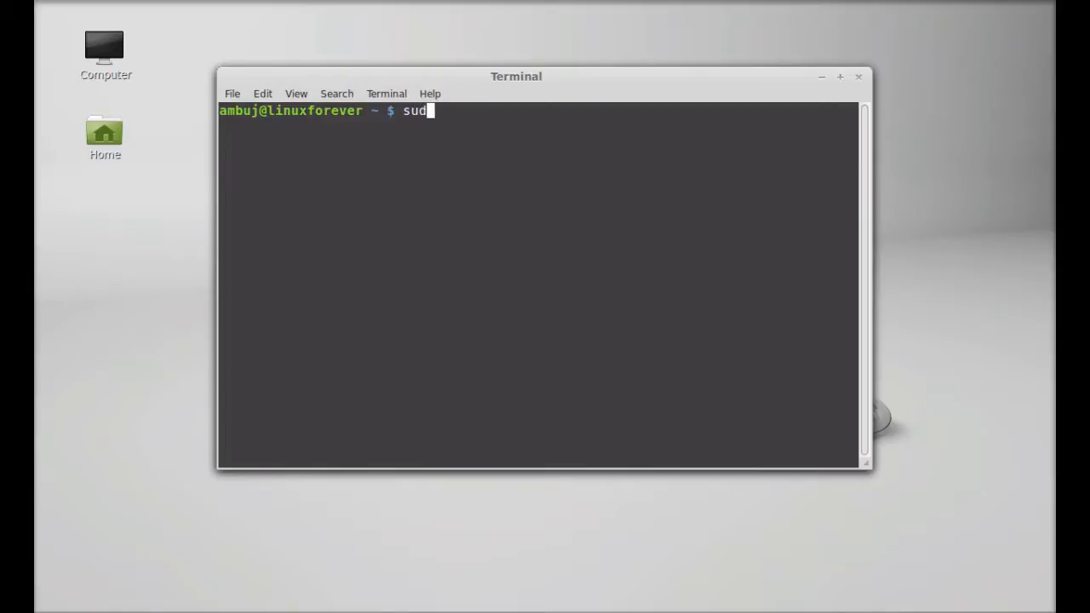
text(o)
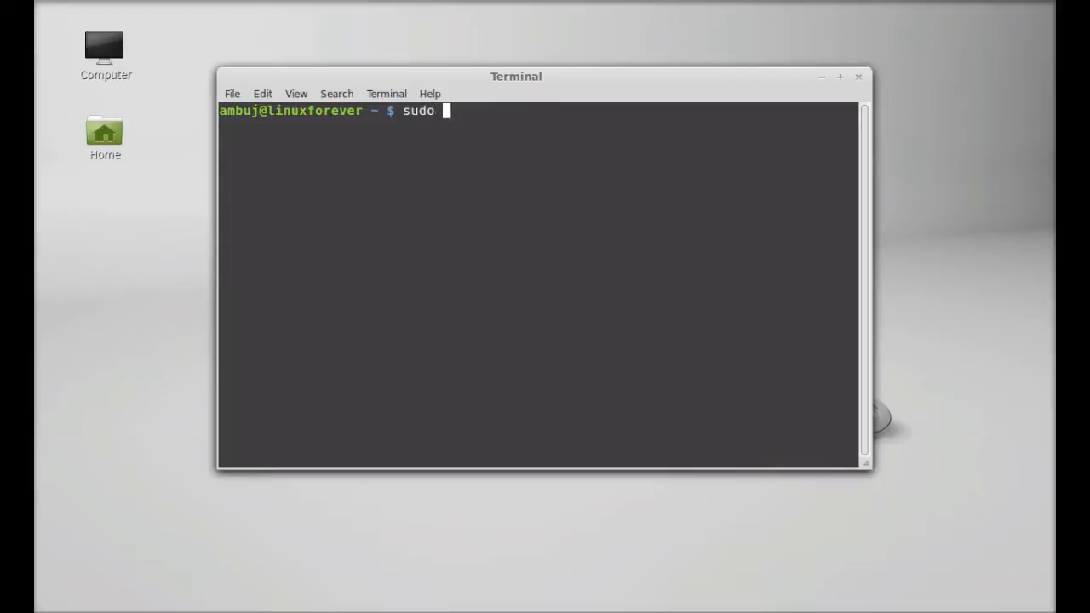
text(apt-get inst)
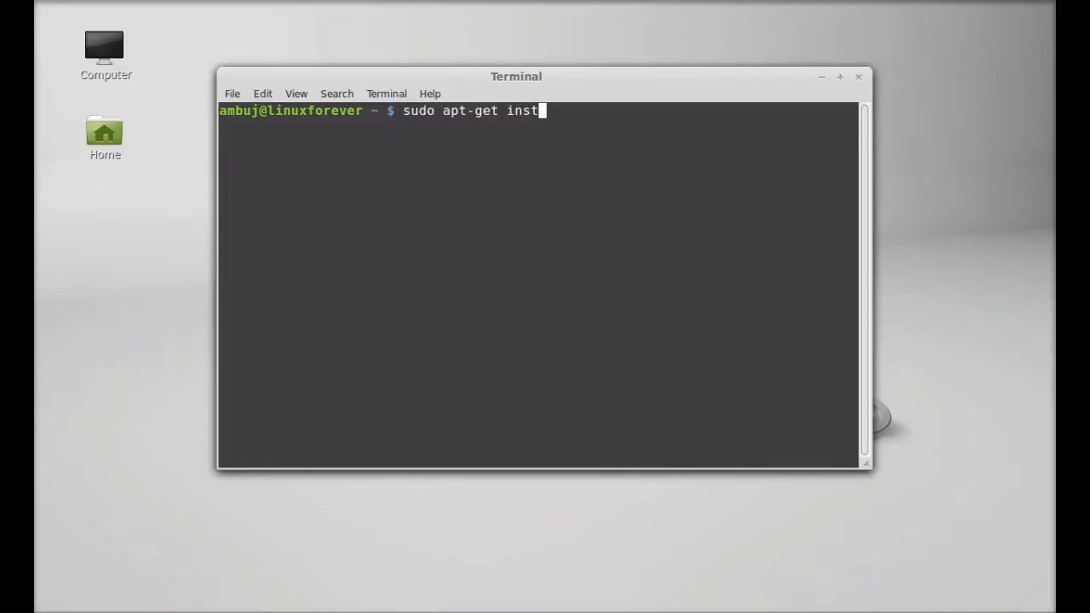
text(all opera)
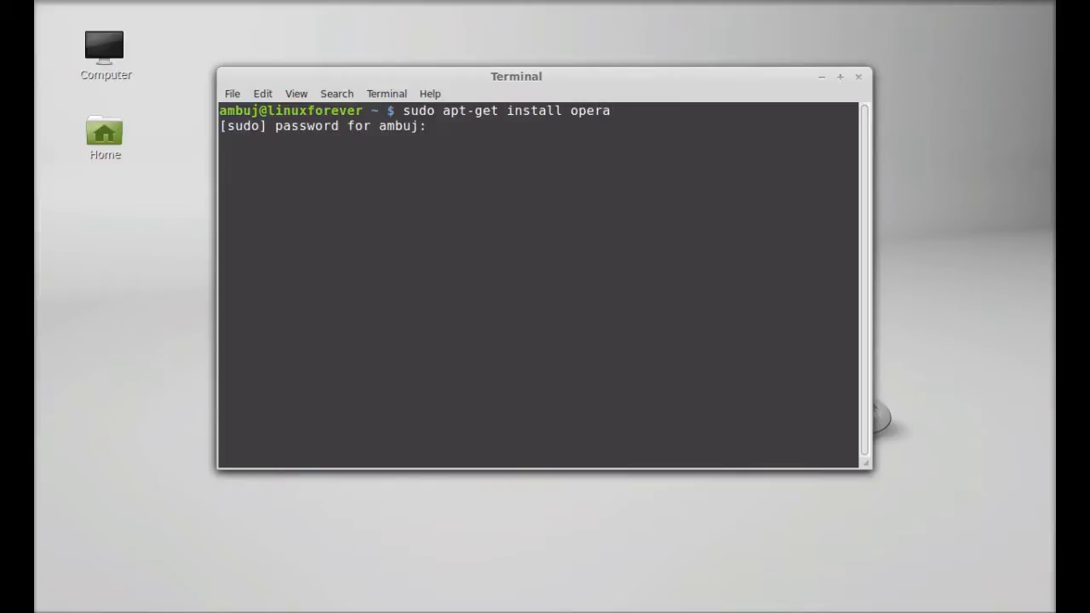
Submit the password so apt-get installs Opera and registers it as the web browser.
key(Return)
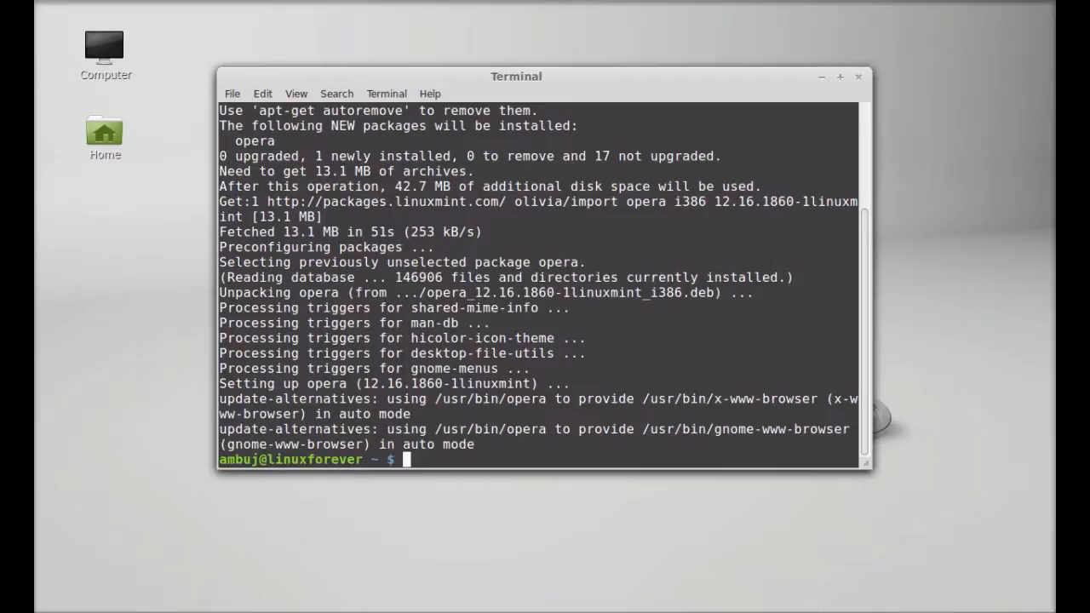
Launch opera from the terminal and accept its end-user license with I Agree.
text(opera)
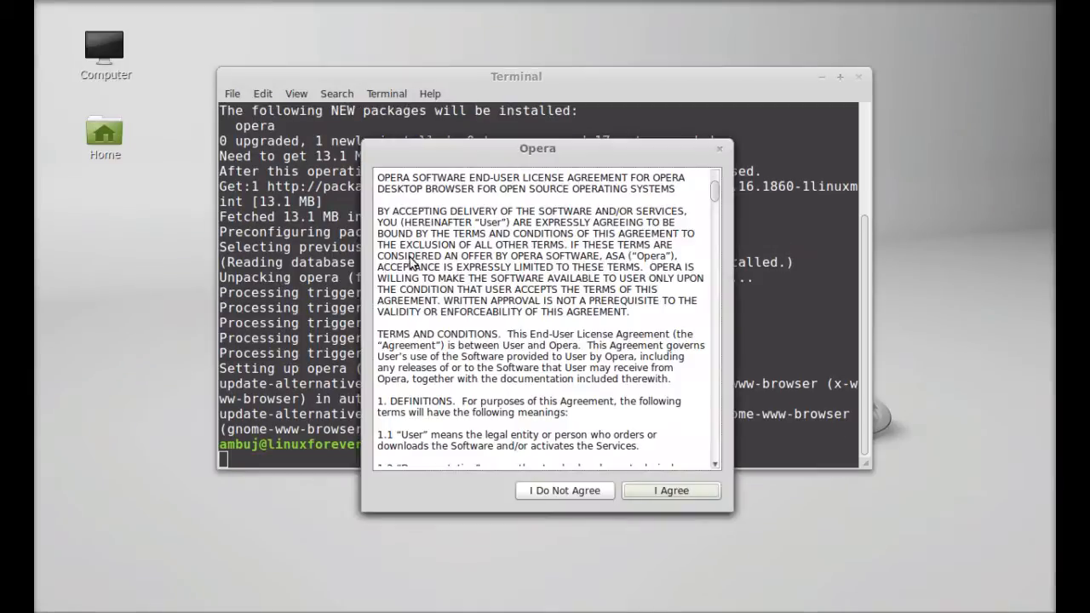
mouse_move(644, 160)
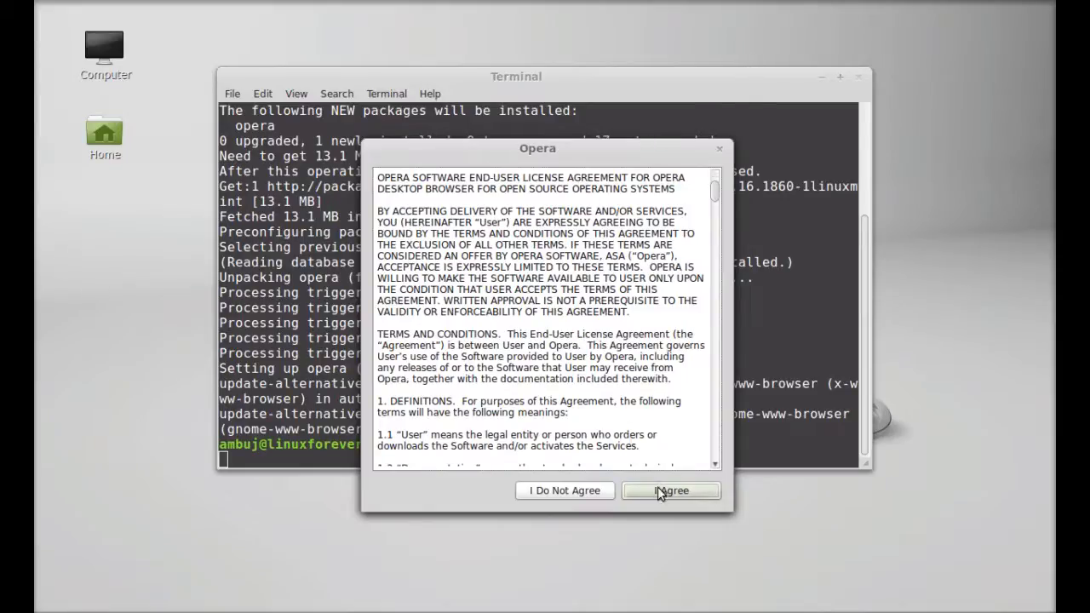
click(671, 490)
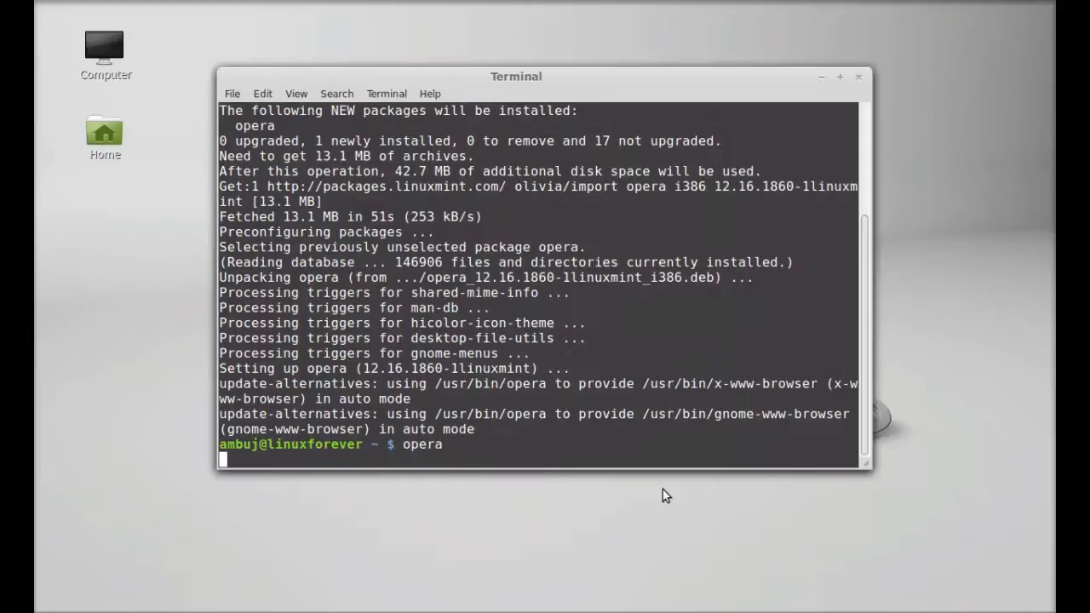
click(68, 23)
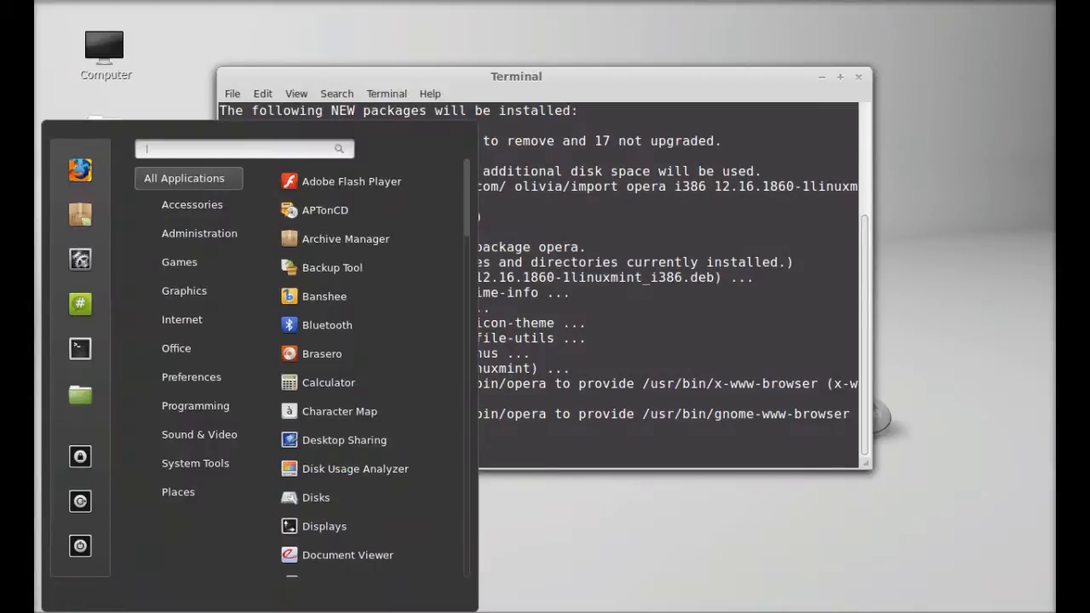
Search the Cinnamon Menu for 'opera' to show the Opera application entry.
text(opera)
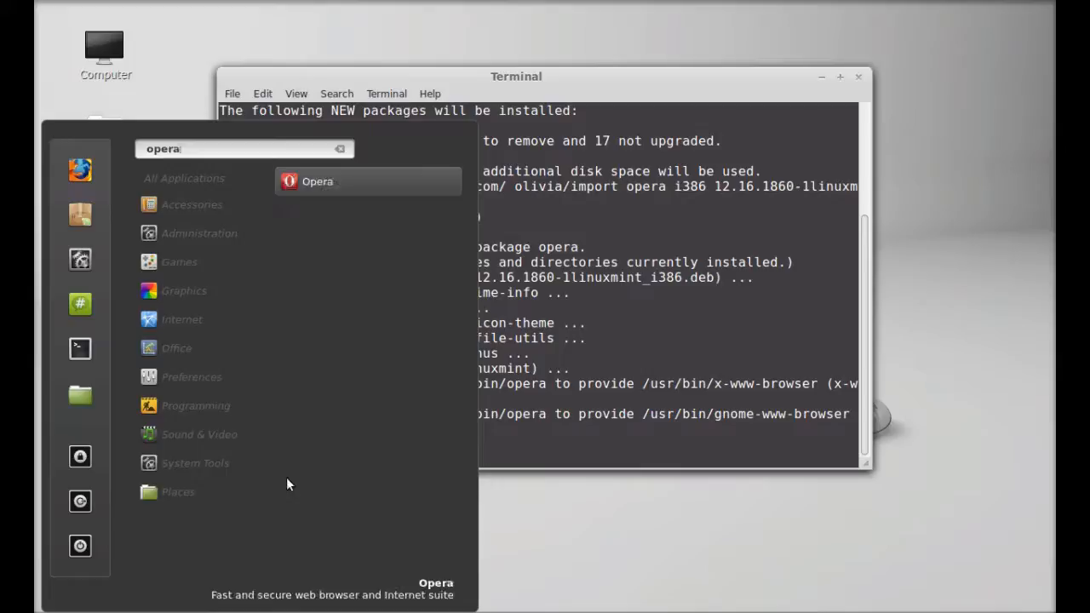
mouse_move(412, 184)
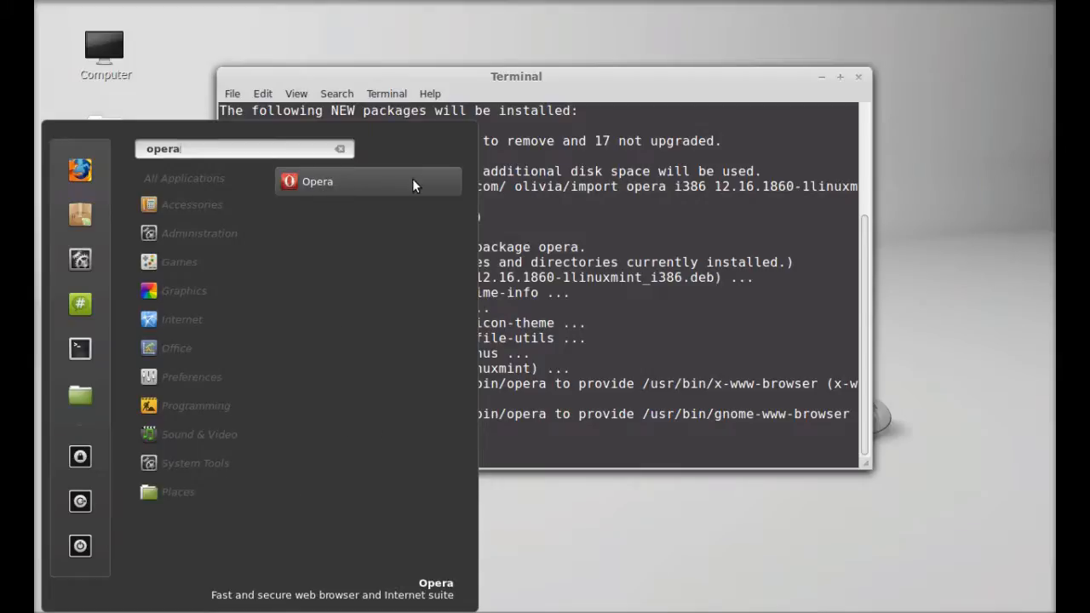